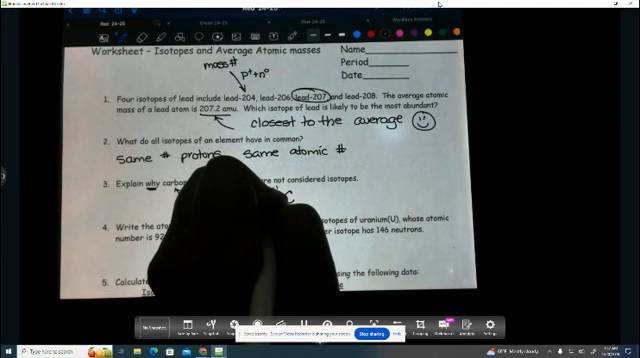
type("14 6 C N")
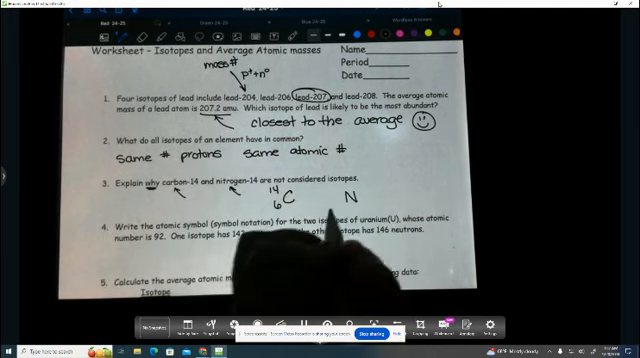